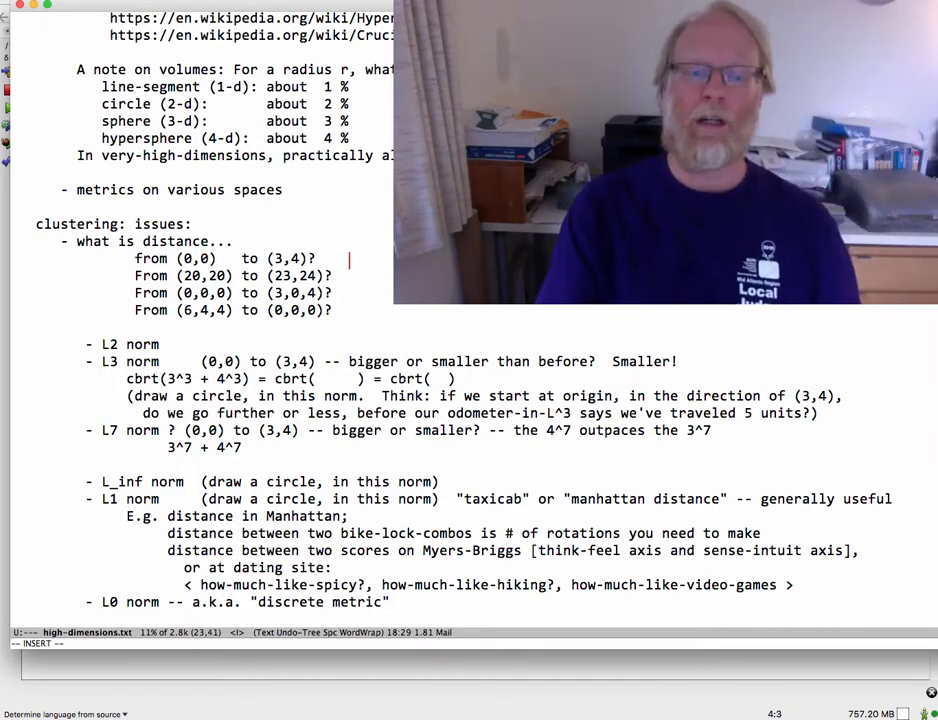
# Step: Answer 5 after the (0,0)–(3,4) and (20,20)–(23,24) distance questions in the notes
pyautogui.write('5')
pyautogui.click(238, 276)
pyautogui.write('  5')
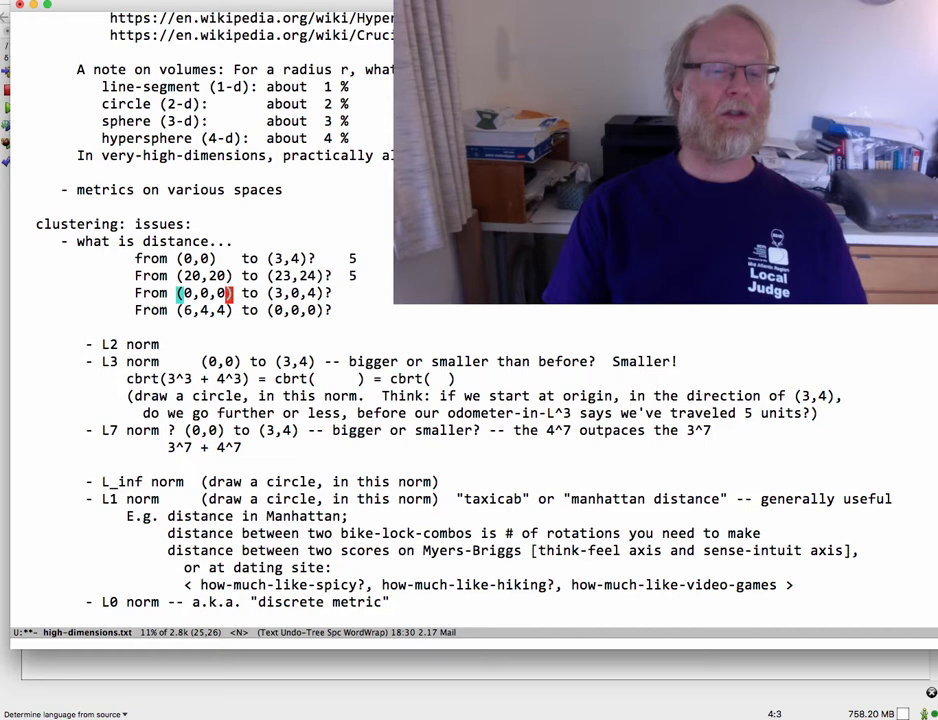
pyautogui.press('i')
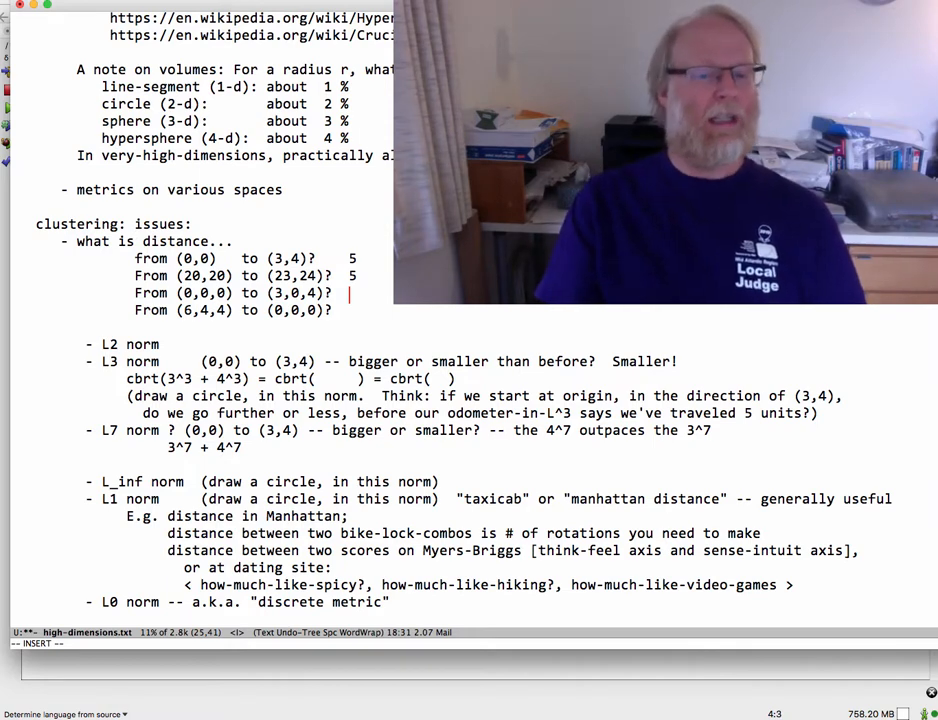
# Step: Answer 5 for the (0,0,0)–(3,0,4) pair and sqrt(68) ~ 8.1 for the last pair
pyautogui.write('5')
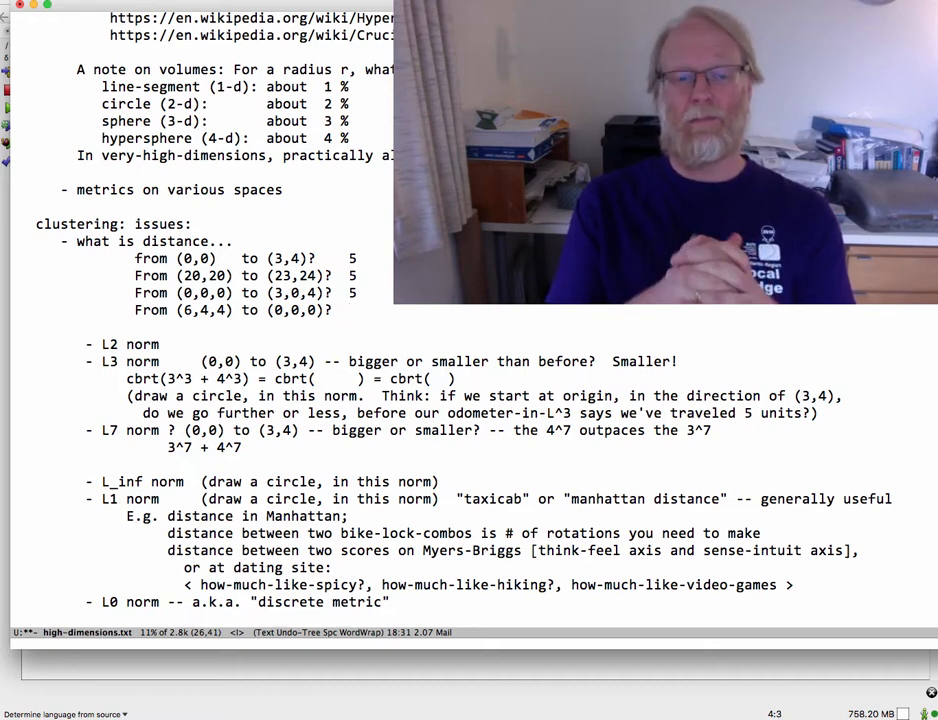
pyautogui.click(350, 310)
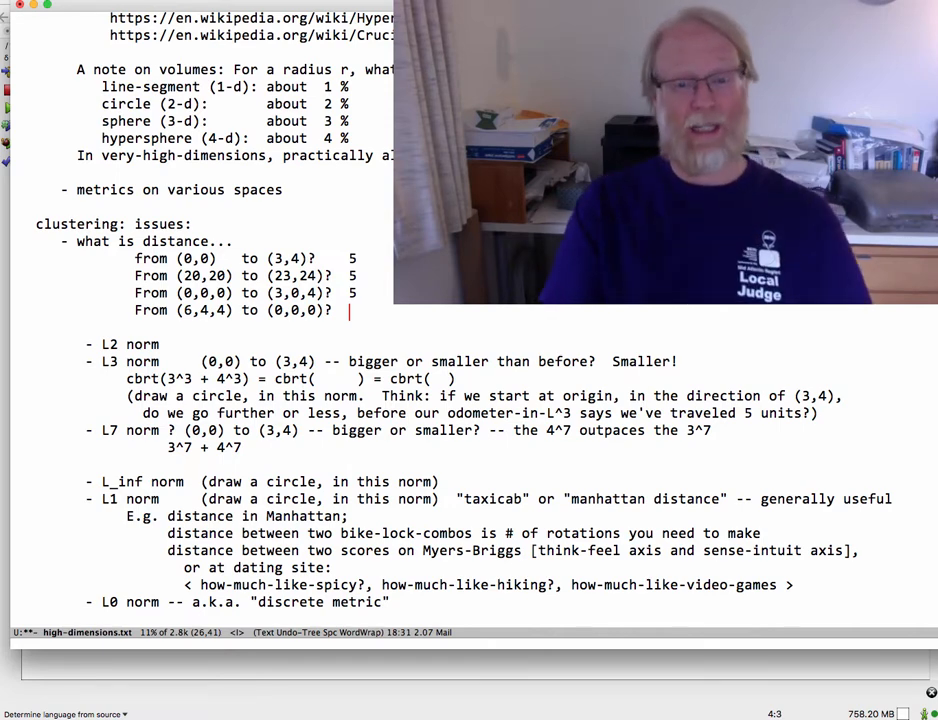
pyautogui.write('sqrt(')
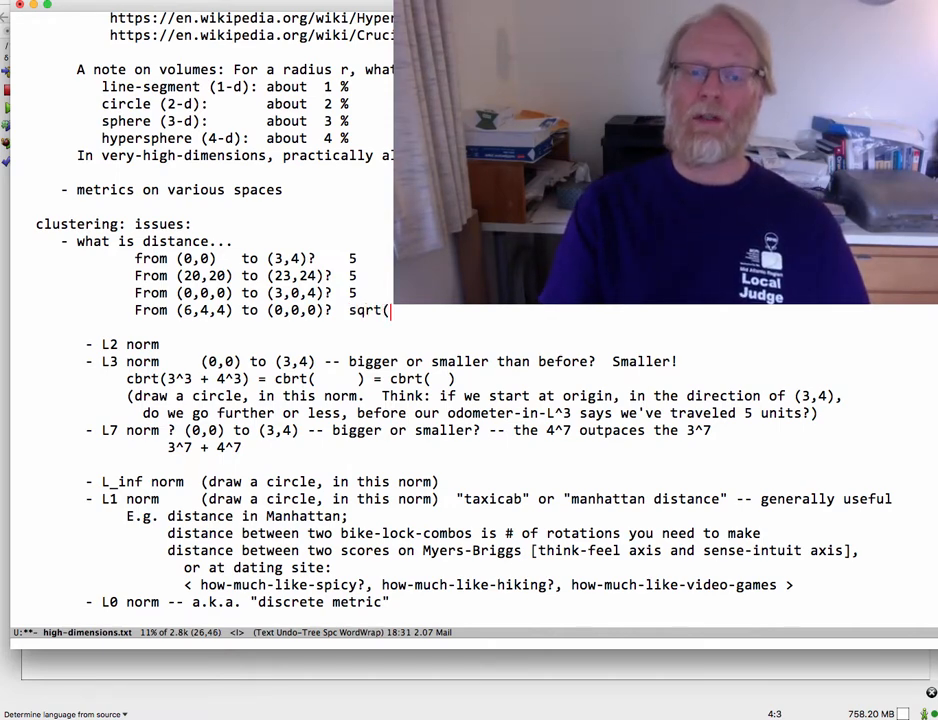
pyautogui.write('68)')
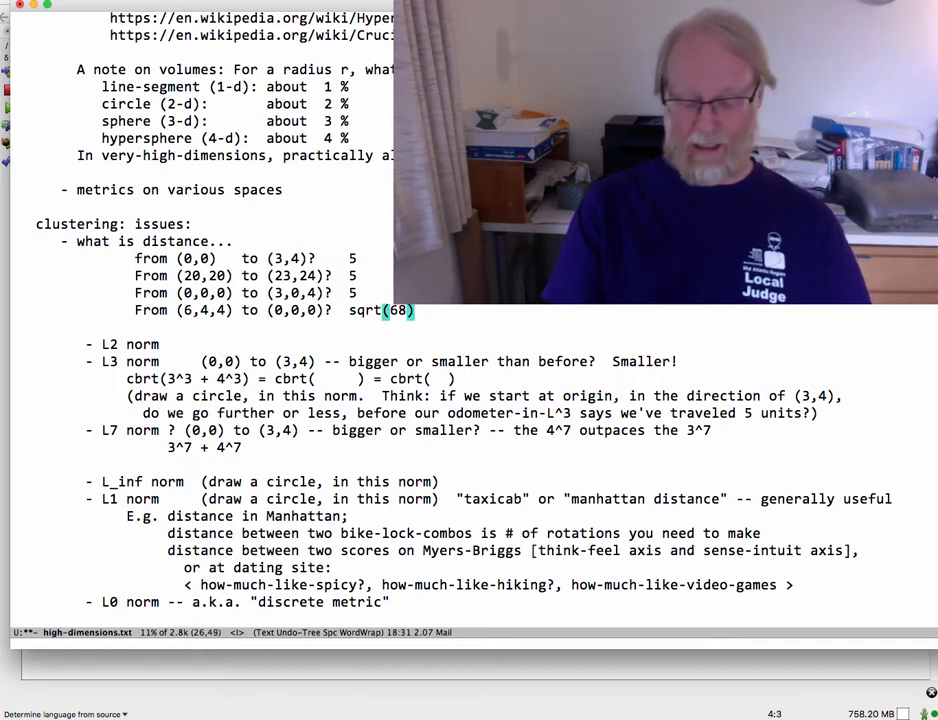
pyautogui.write('~')
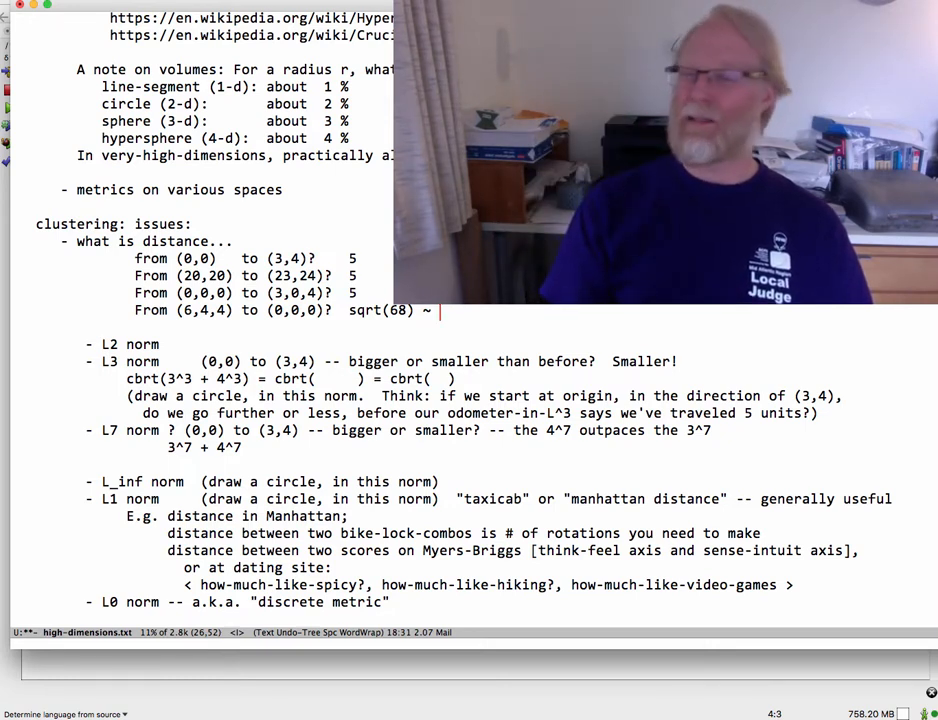
pyautogui.write('8.1')
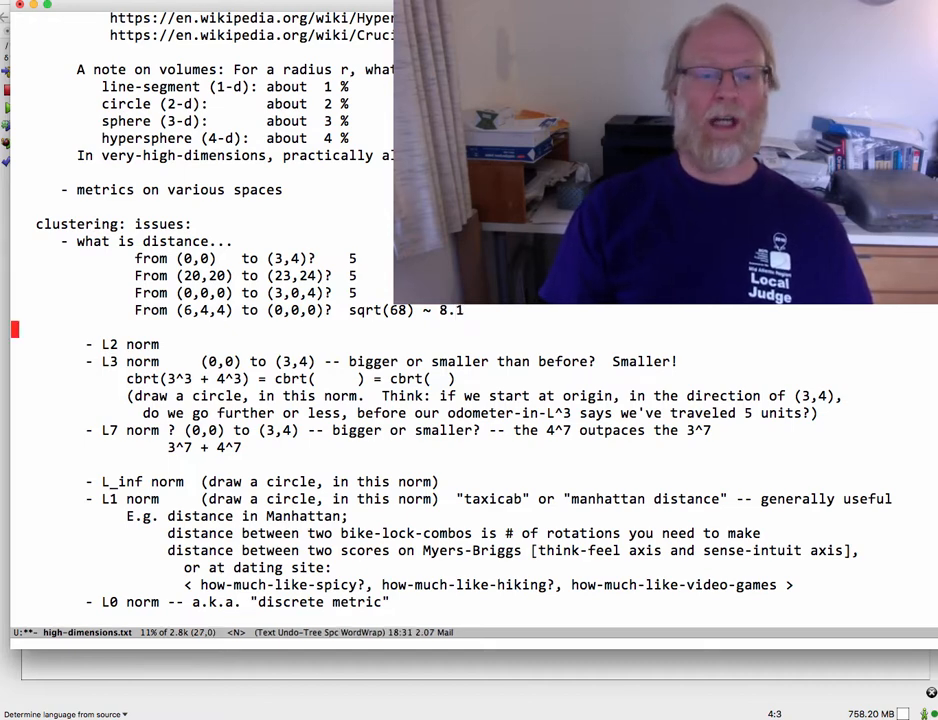
# Step: Write the L3 norm example as cbrt(3^3 + 4^3) and then cbrt(27+64) in the notes
pyautogui.scroll(-3)
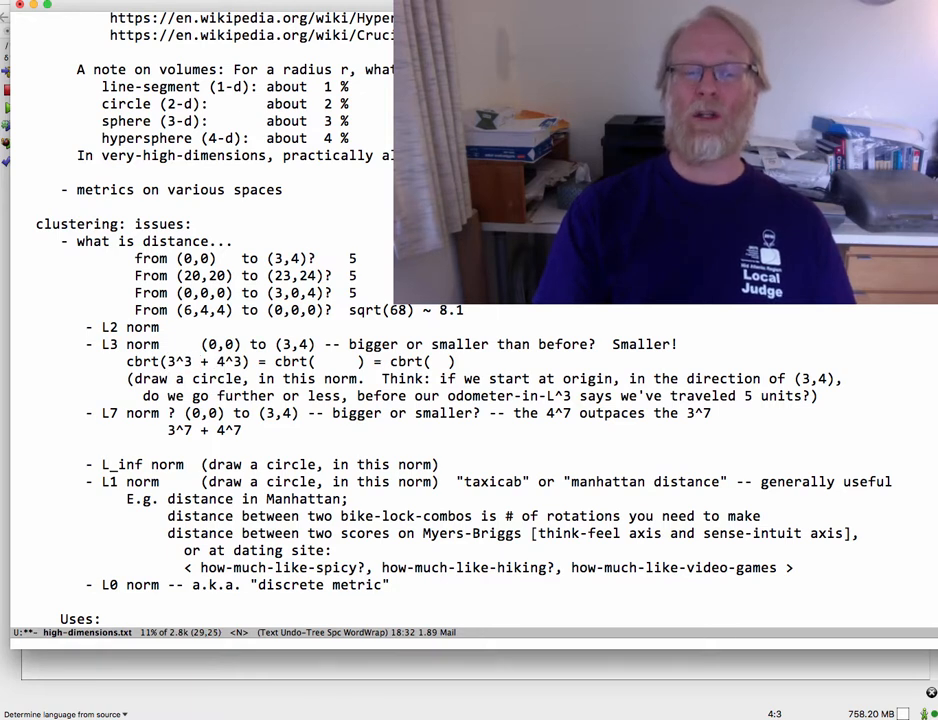
pyautogui.write('3^3 + 4^3')
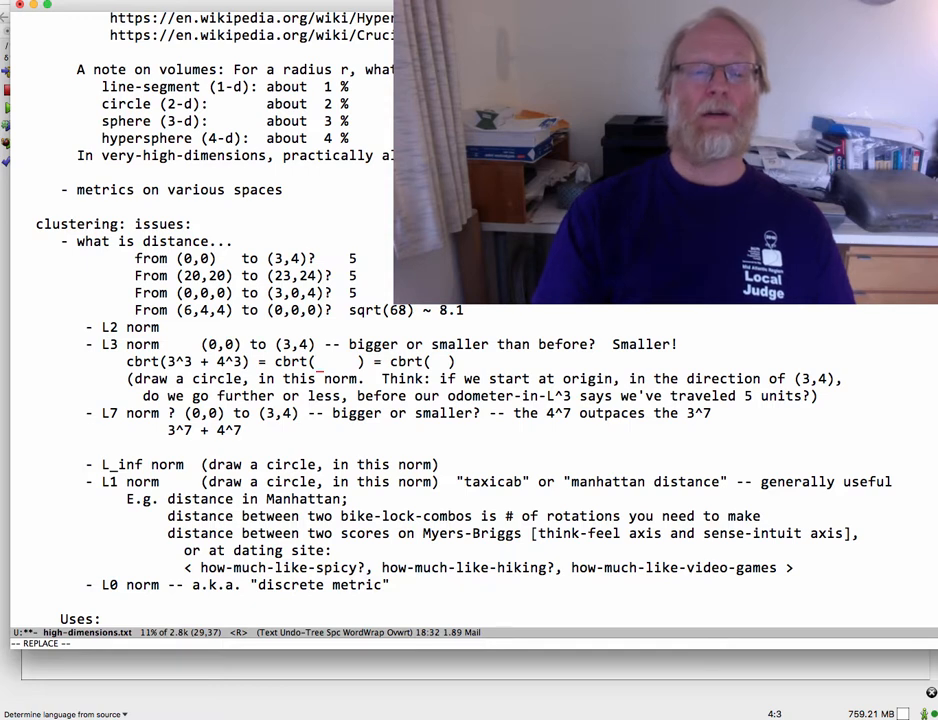
pyautogui.write('27+64')
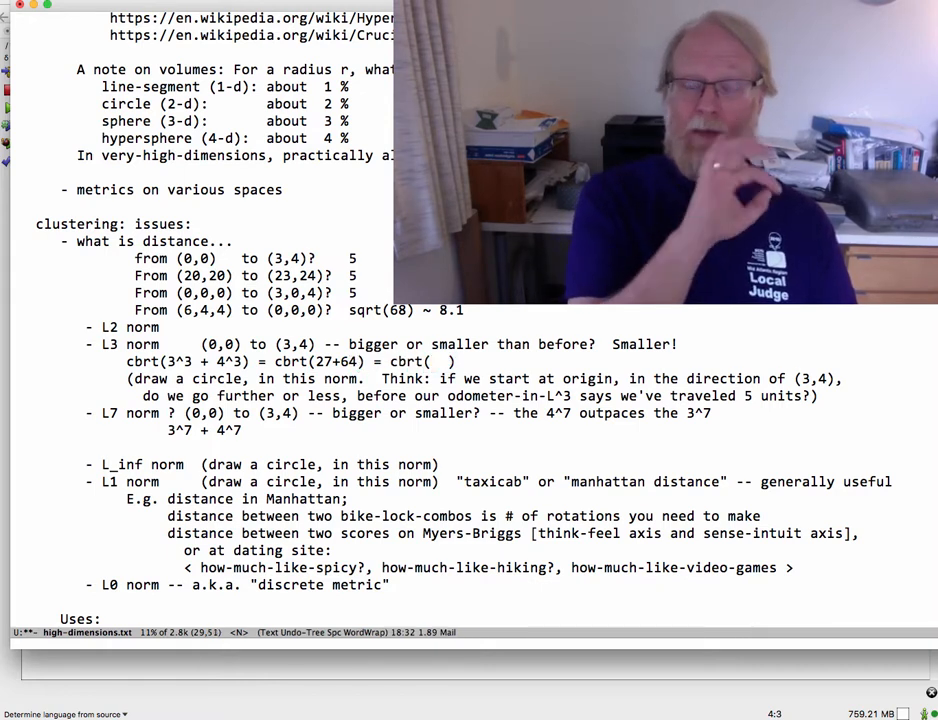
pyautogui.write('91')
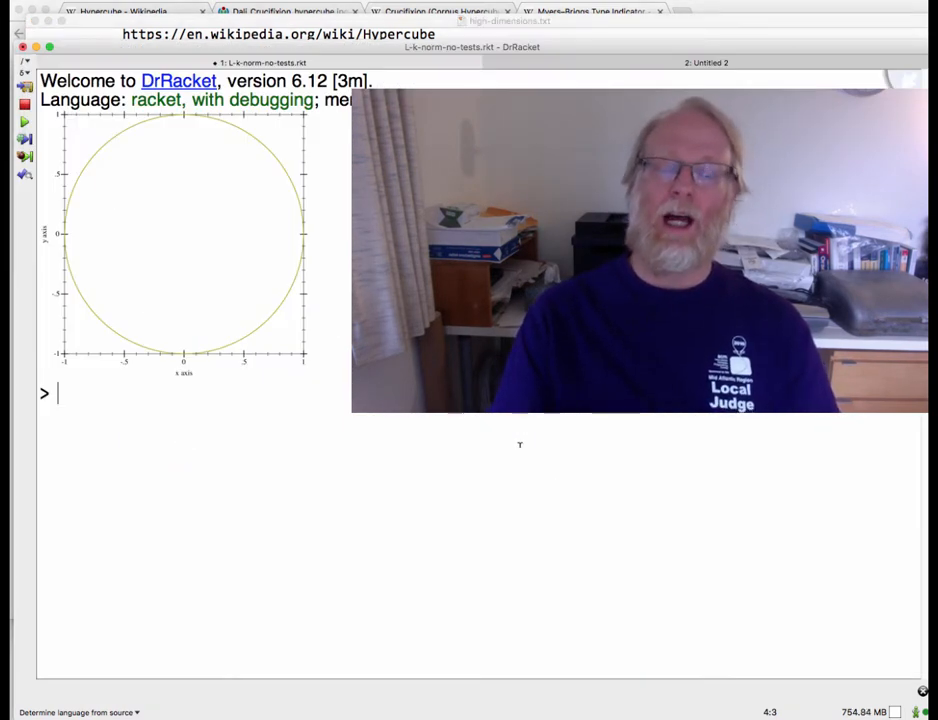
# Step: Enter (plot-dims '(2 3)) at the interactions prompt without evaluating it yet
pyautogui.write("(plot-dims '(2))")
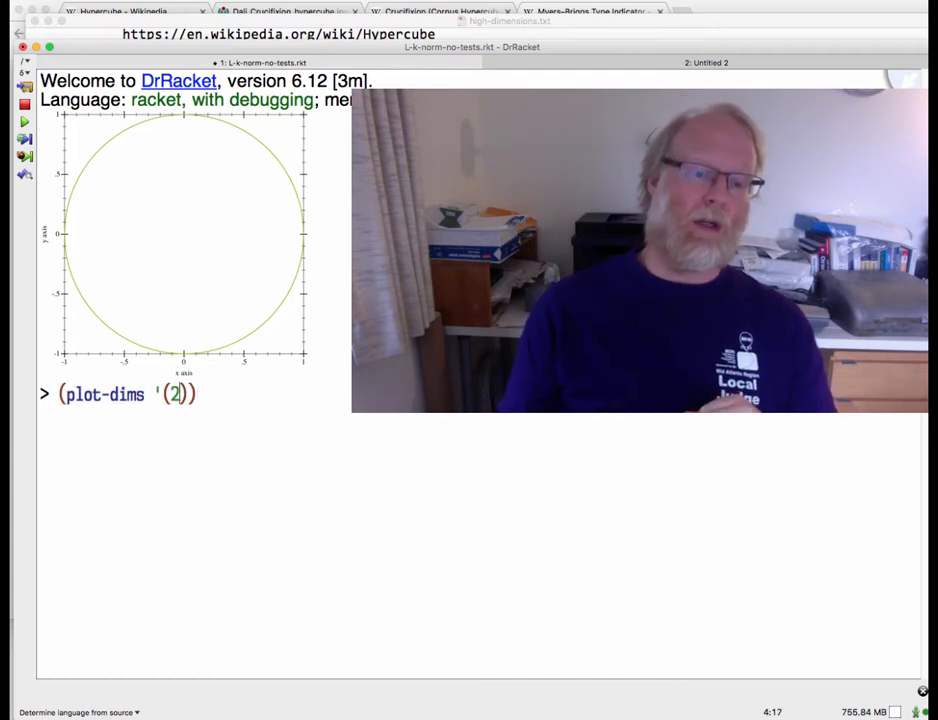
pyautogui.write('3')
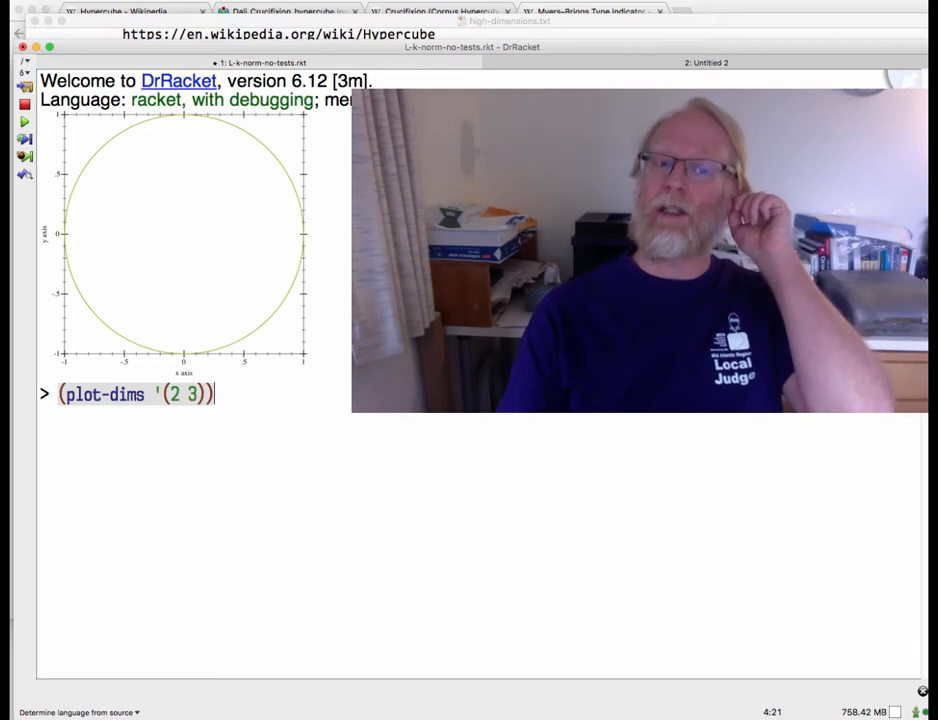
# Step: Evaluate (plot-dims '(2 3)) to draw the norm-2 circle and the squarer norm-3 curve together
pyautogui.press('return')
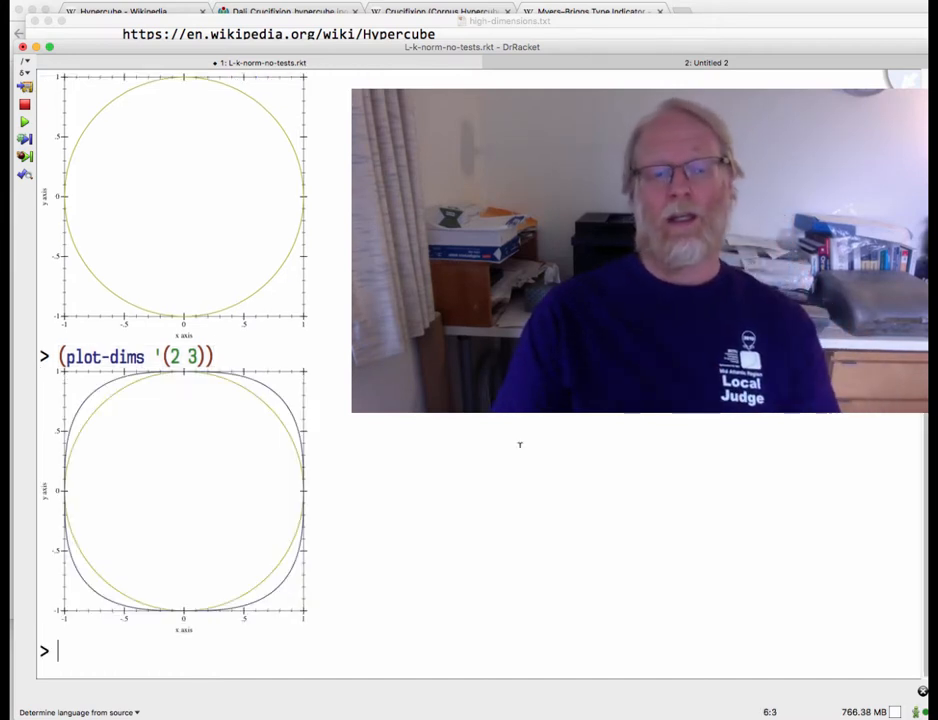
pyautogui.moveTo(264, 384)
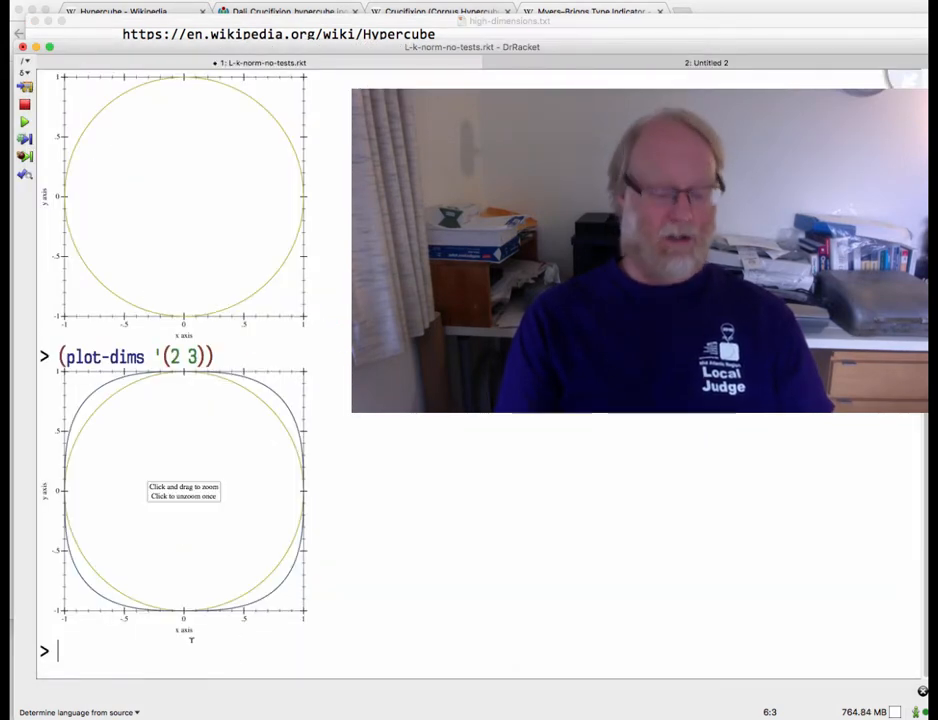
# Step: Evaluate (plot-dims '(2 3 7)) to overlay a third, nearly square norm-7 curve
pyautogui.write("(plot-dims '(2 3))")
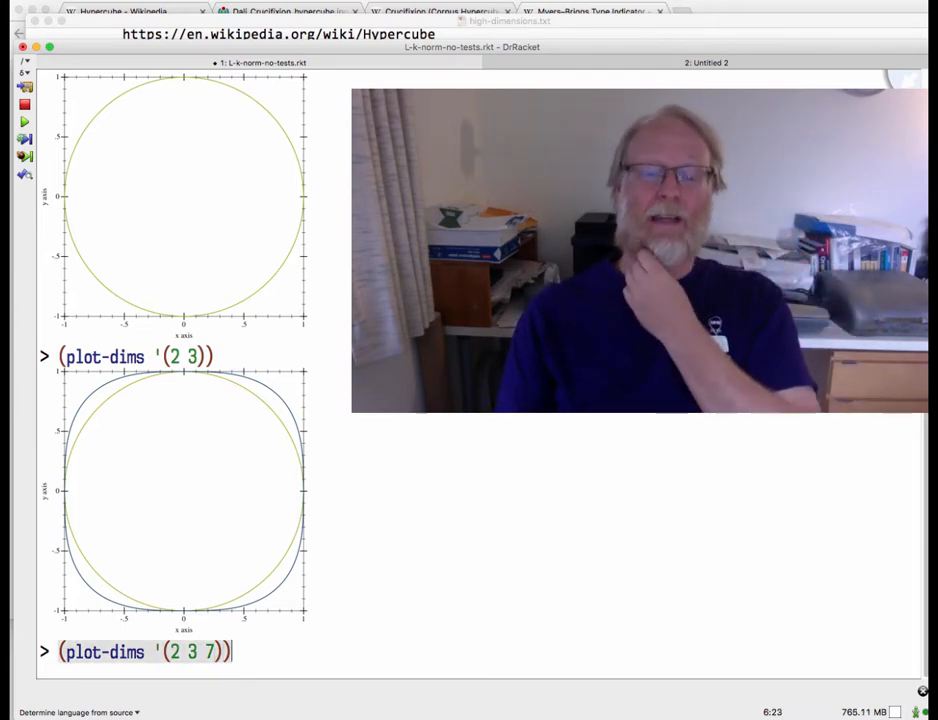
pyautogui.press('Return')
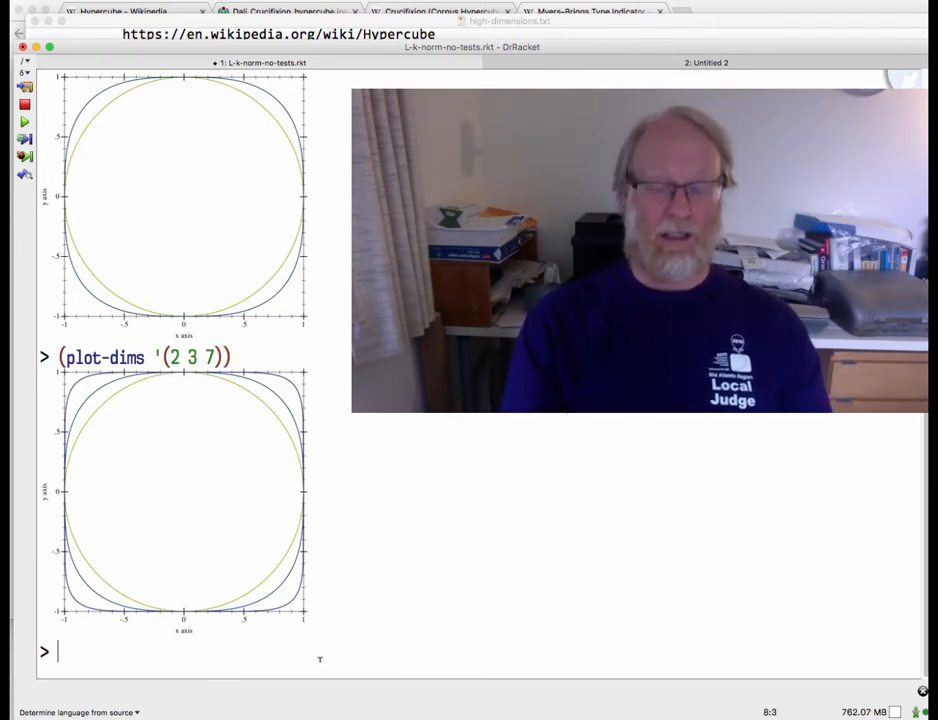
# Step: Evaluate (plot-dims '(2 3 7 20)) to add an even squarer norm-20 curve
pyautogui.write("(plot-dims '(2 3 7 ))")
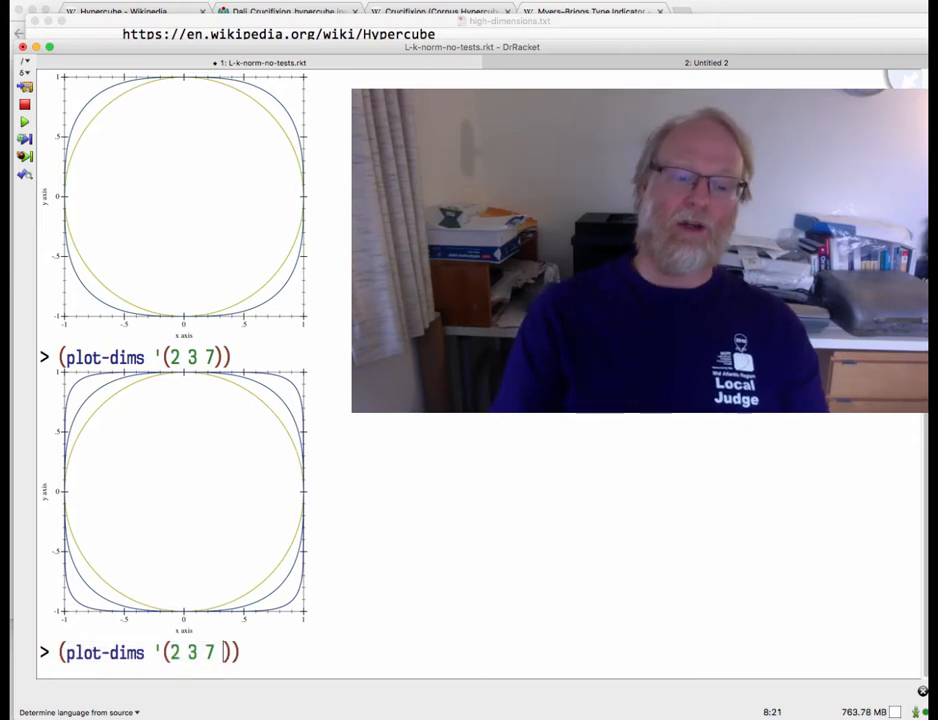
pyautogui.write('20')
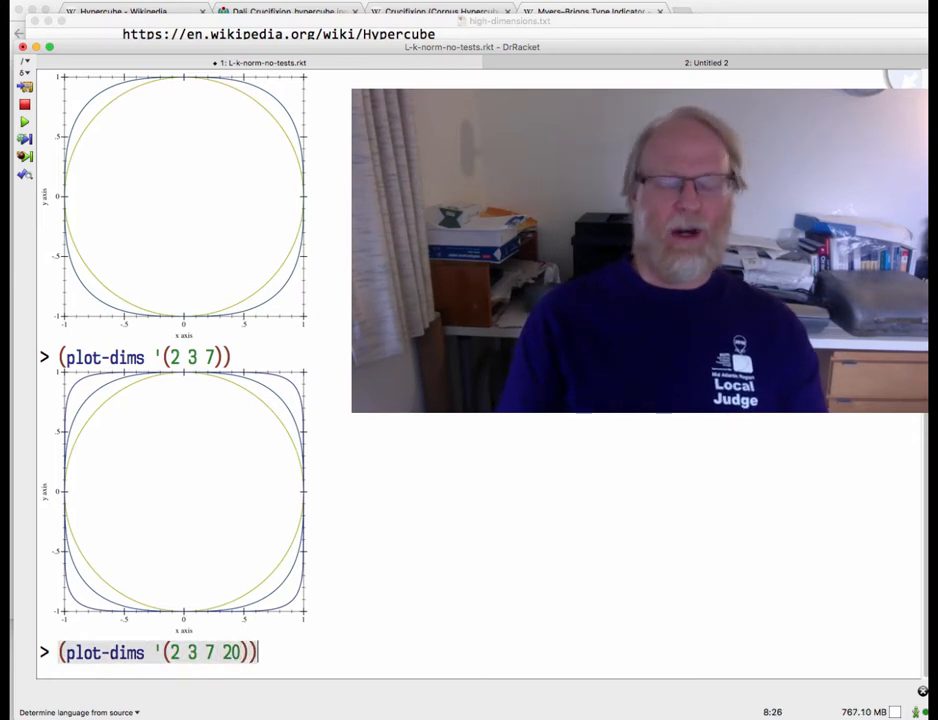
pyautogui.press('Return')
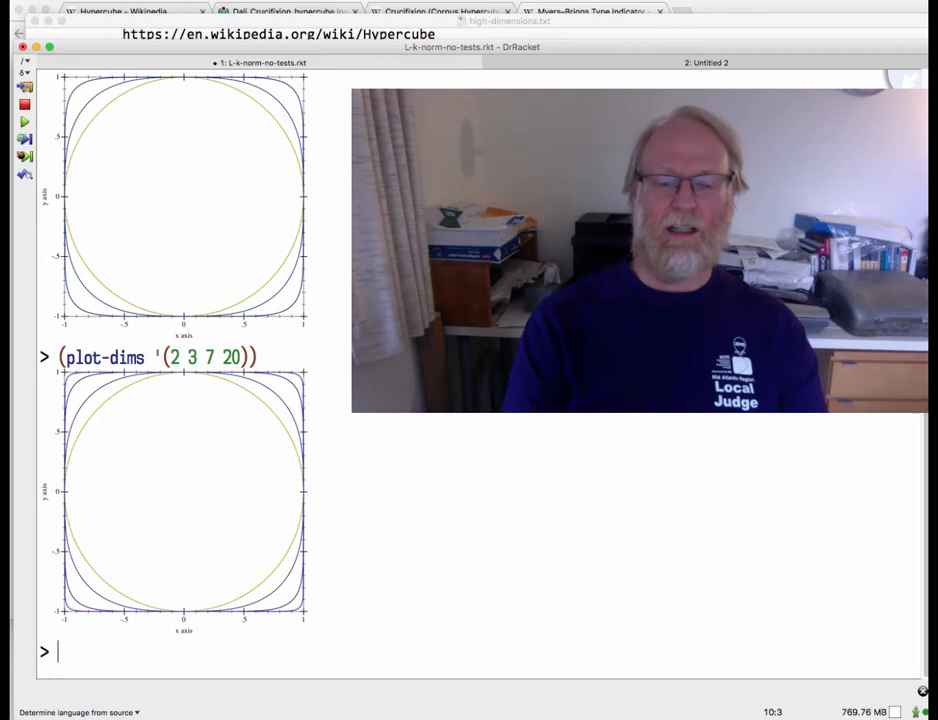
pyautogui.moveTo(184, 492)
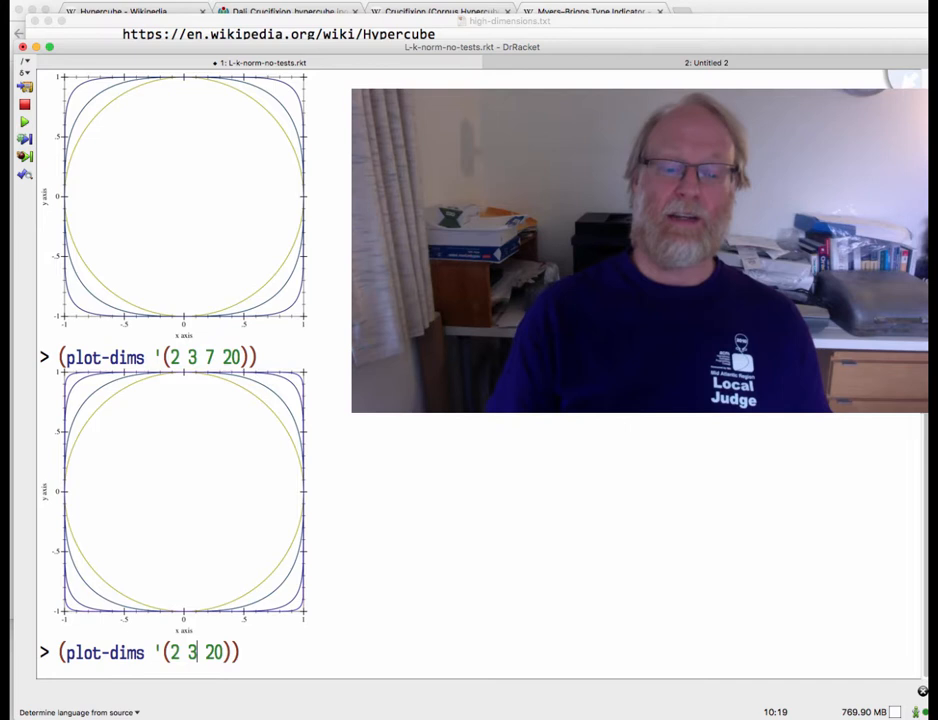
# Step: Edit the recalled call to read (plot-dims '(1 2 3 20)), norm 1 replacing 7
pyautogui.write('1')
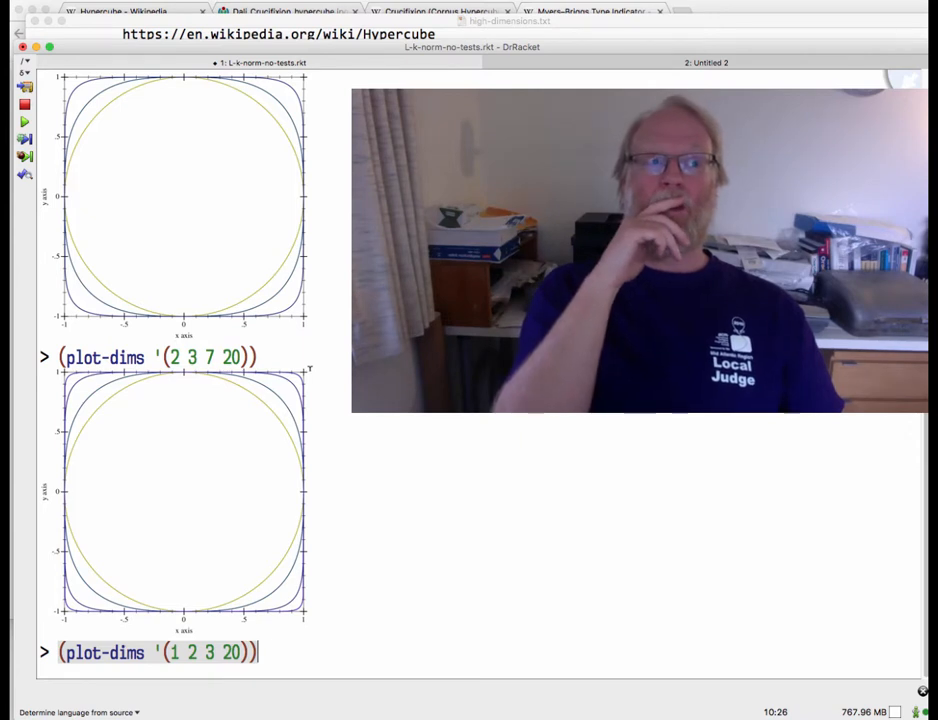
pyautogui.moveTo(236, 418)
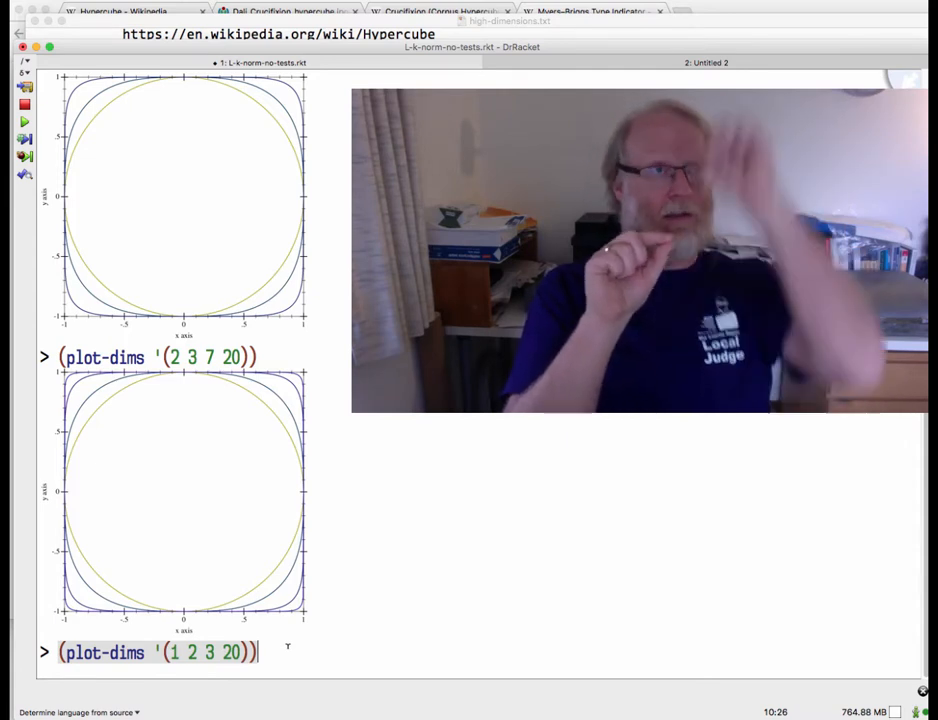
# Step: Evaluate (plot-dims '(1 2 3 20)) so the L1 diamond appears with the rounder curves
pyautogui.scroll(-3)
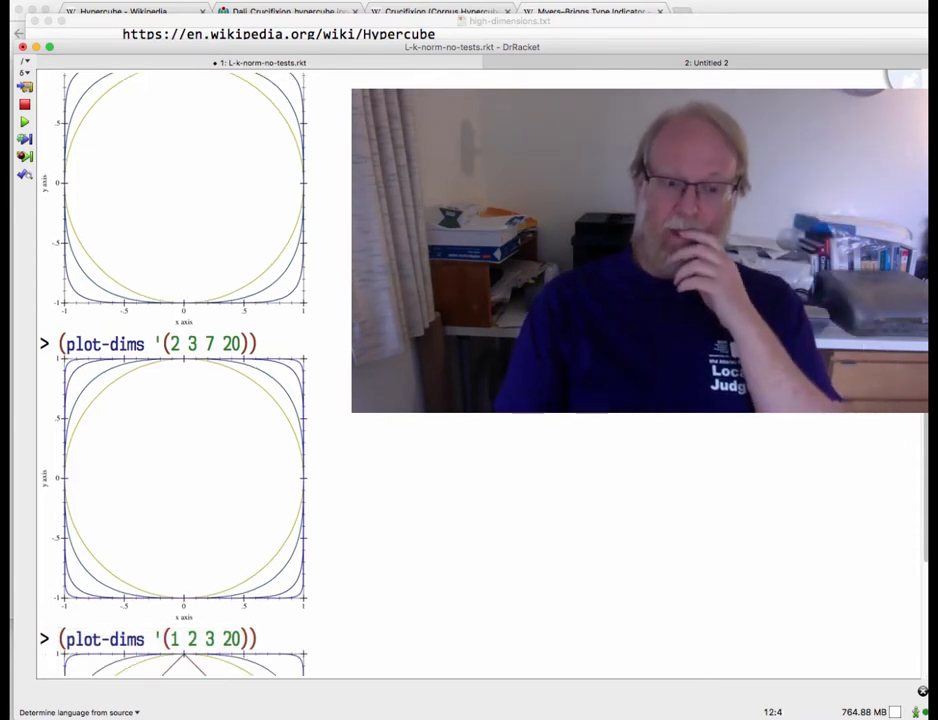
pyautogui.scroll(-3)
pyautogui.write('\\')
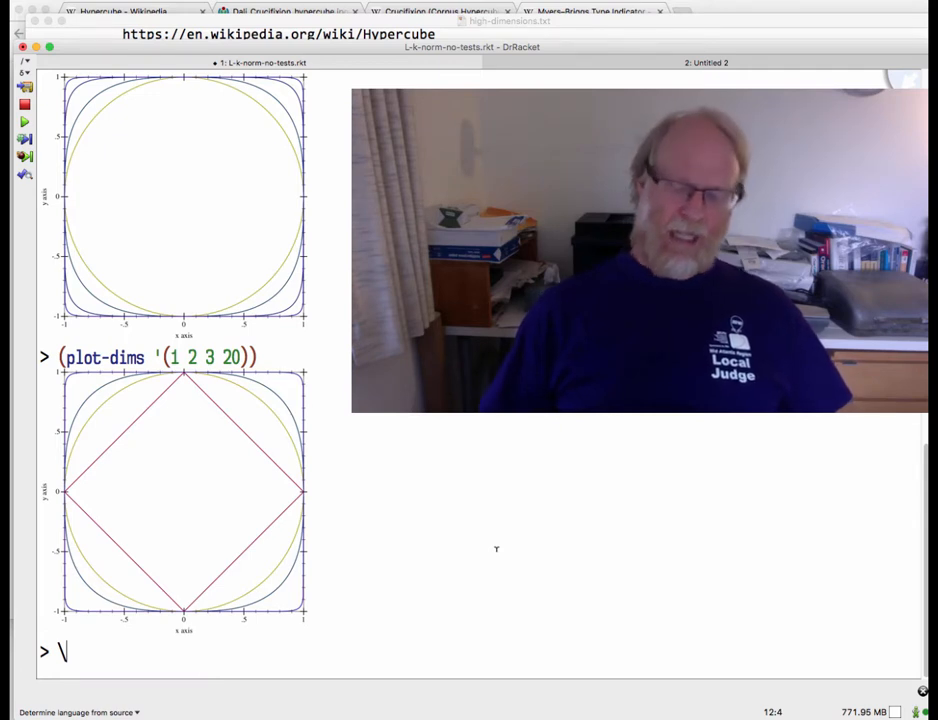
pyautogui.press('Backspace')
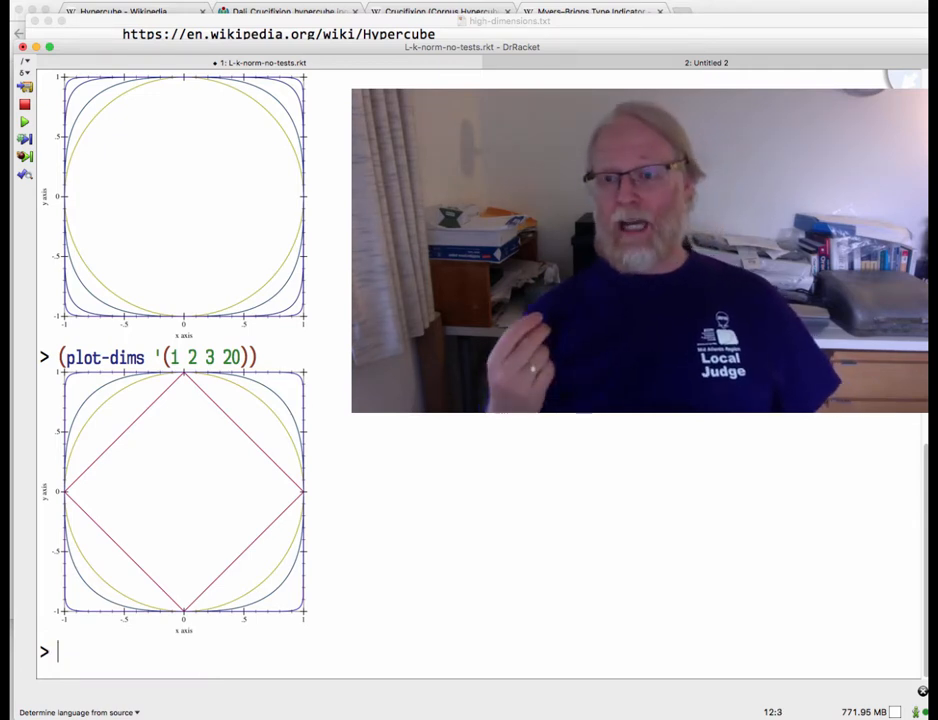